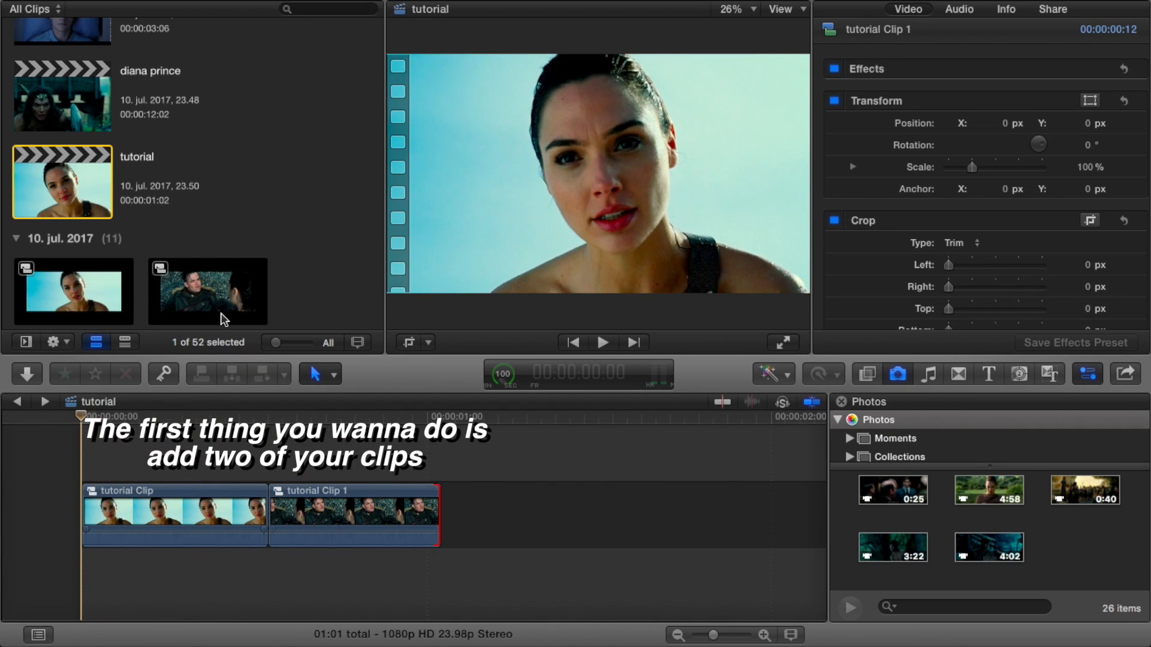
- Select tutorial Clip and play back its 100% to 110% scale zoom
left_click(175, 513)
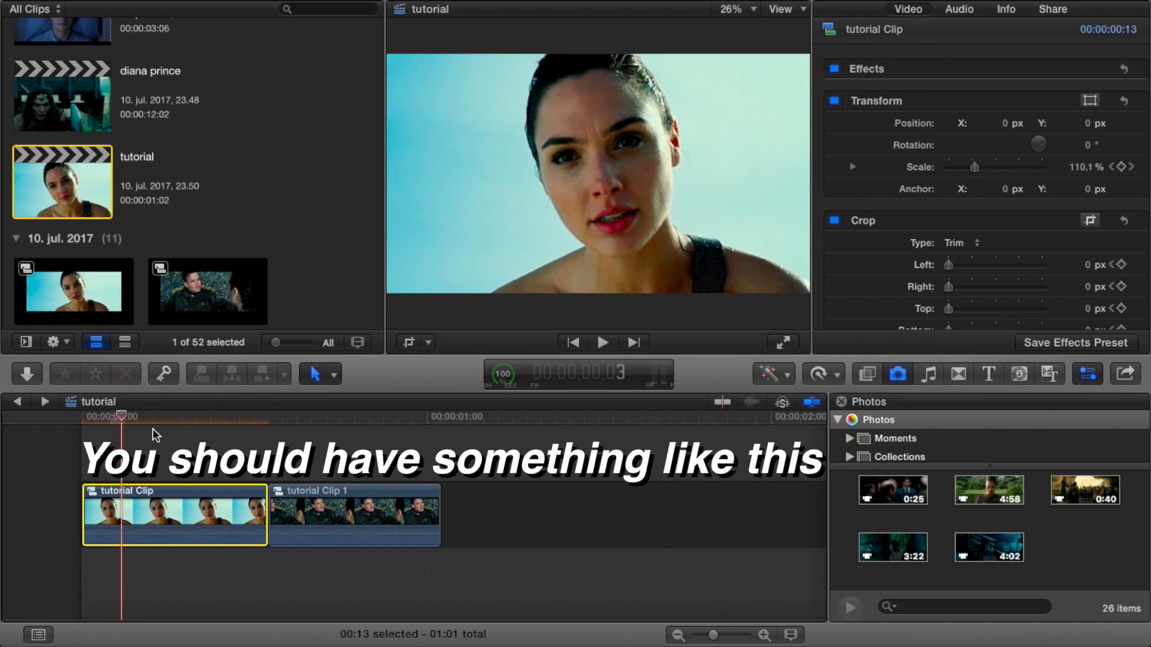
left_click(603, 342)
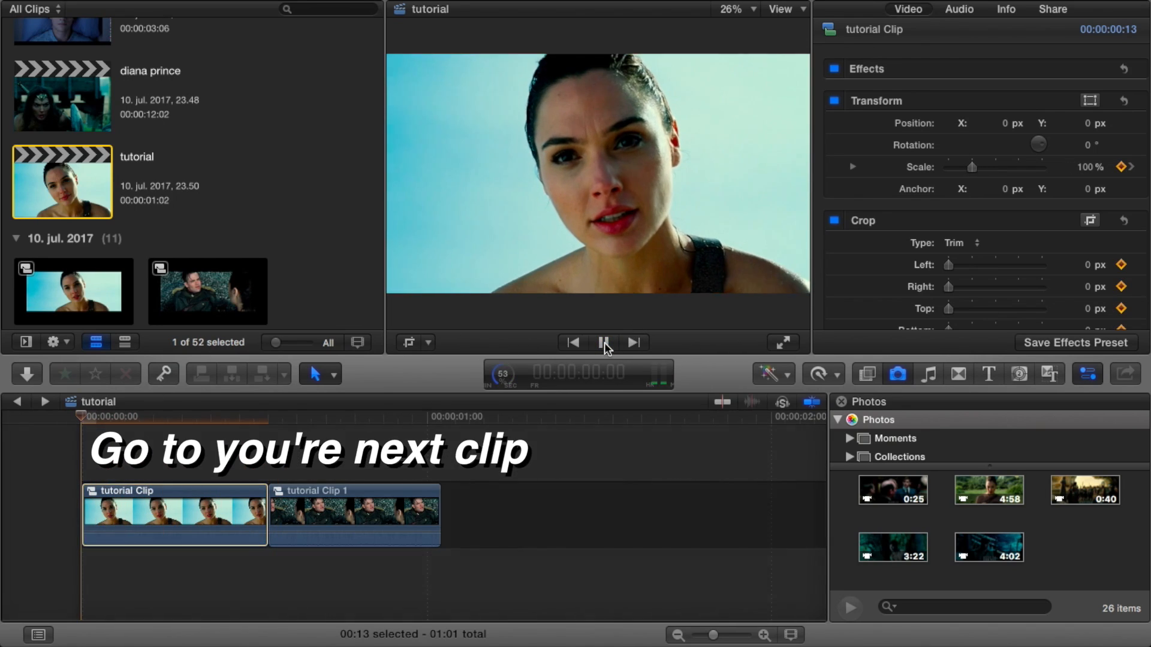
- Set tutorial Clip 1's Scale to 130 and preview both clips' zooms
left_click(605, 342)
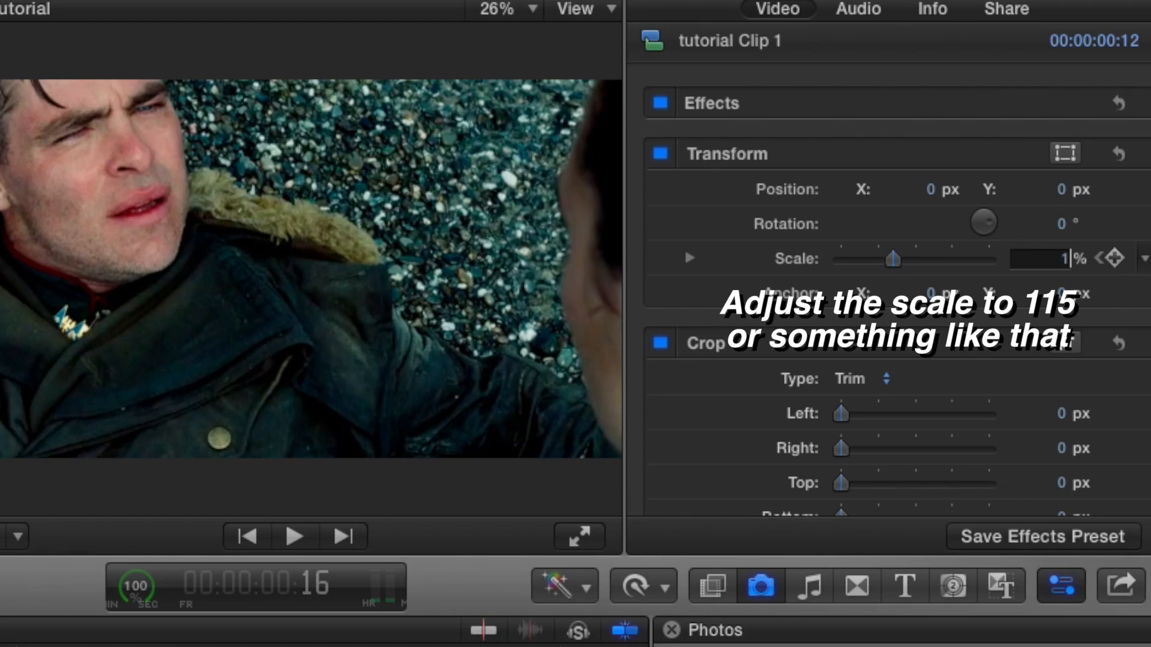
type("130")
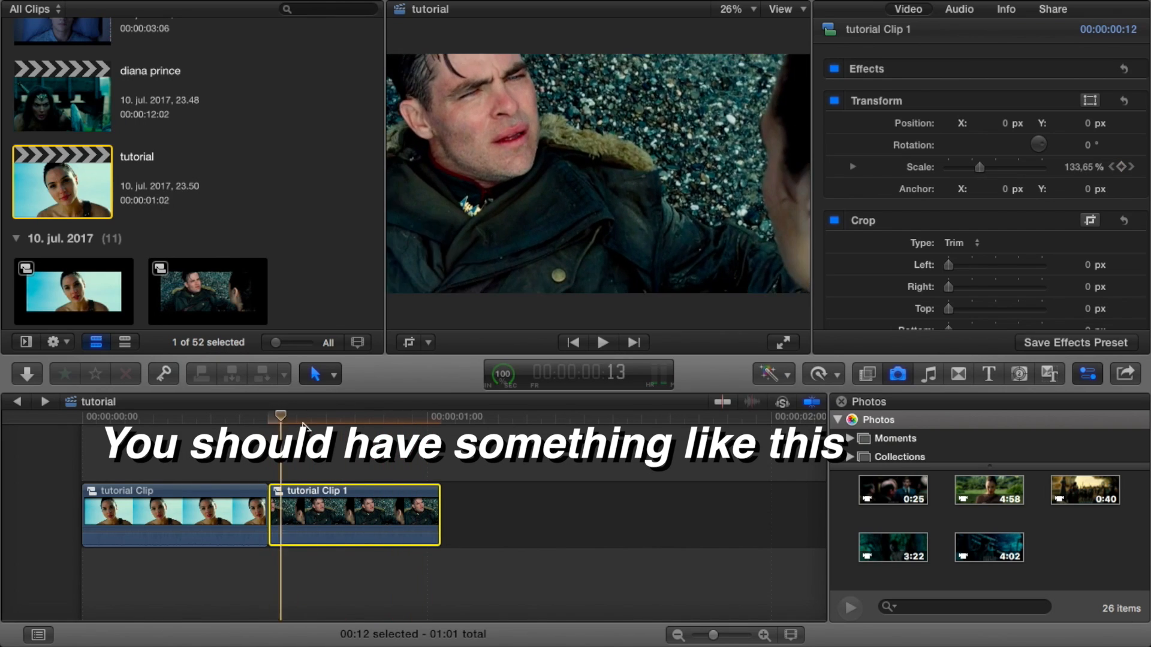
left_click(604, 342)
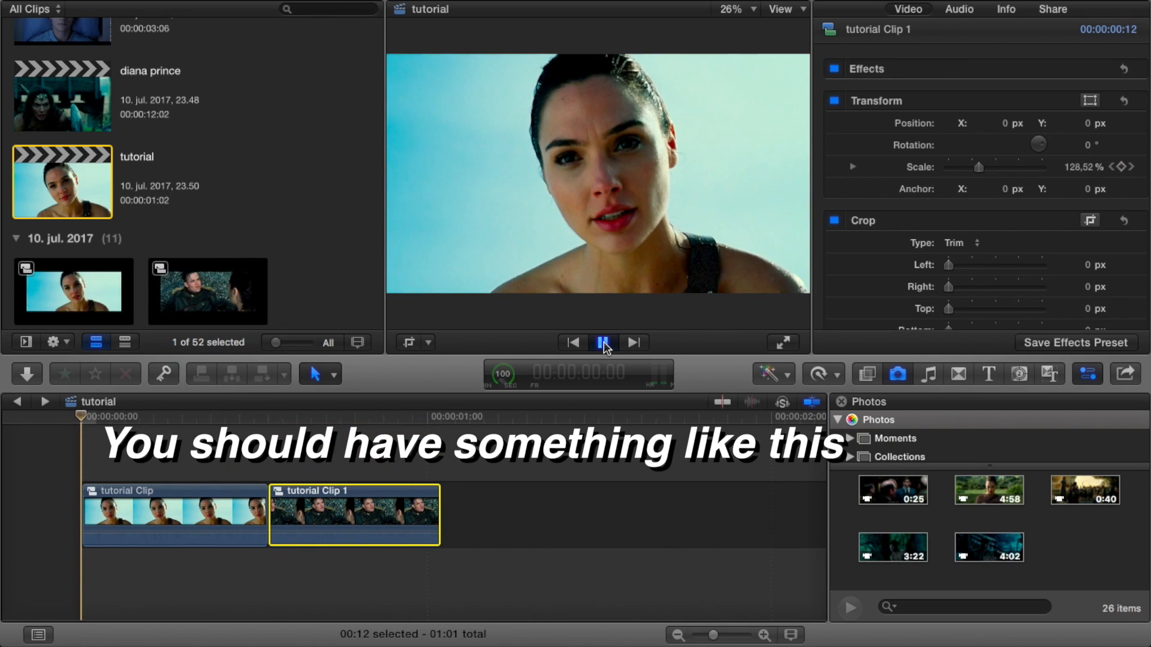
left_click(604, 342)
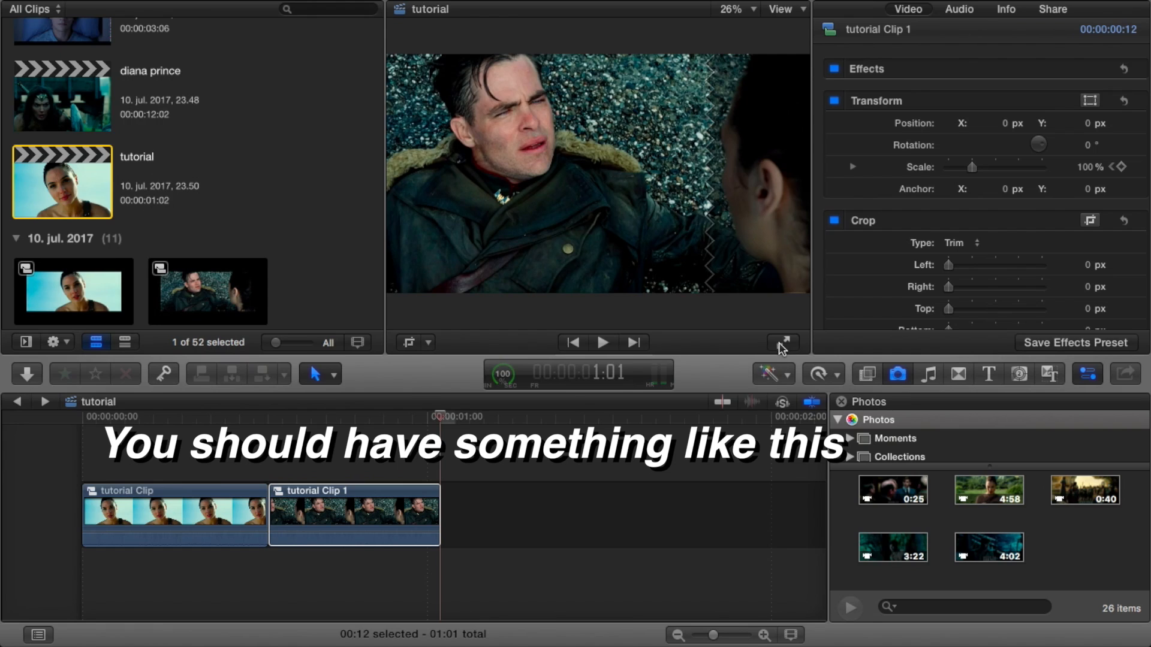